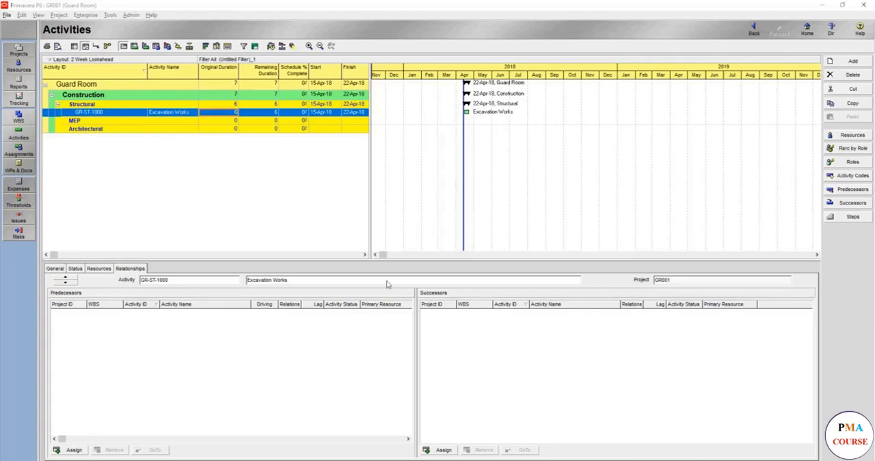
{"action": "mouse_move", "coordinate": [201, 134]}
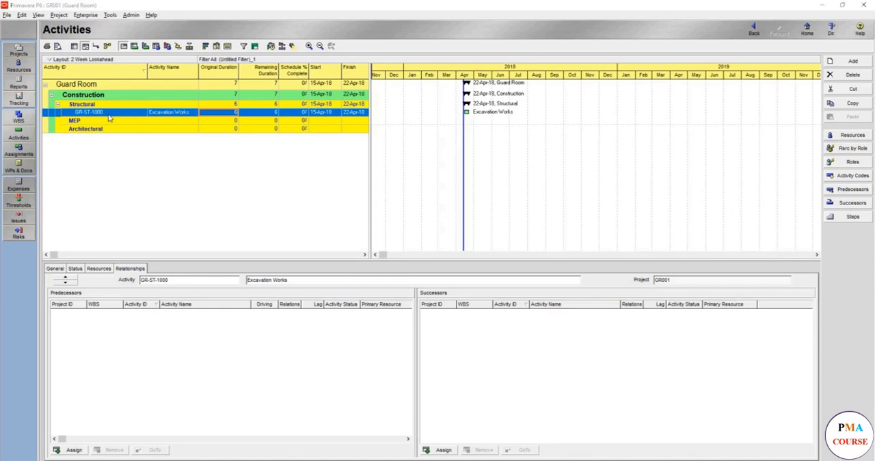
{"action": "mouse_move", "coordinate": [205, 125]}
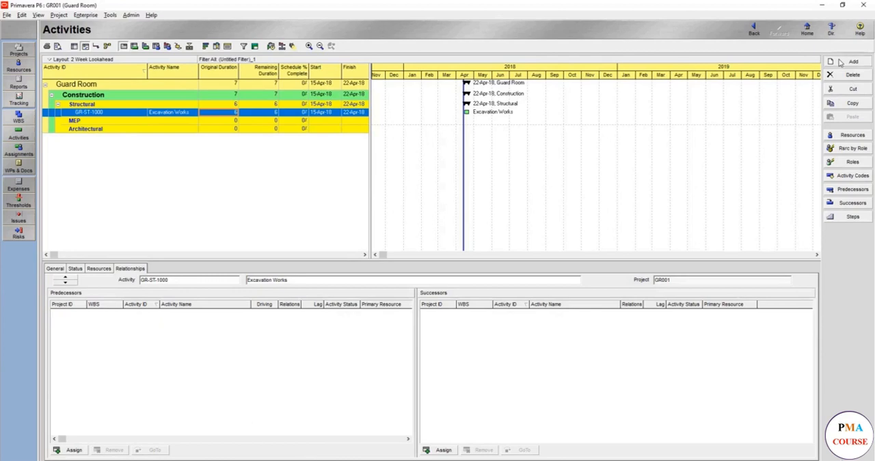
- Add a new activity GR-ST-1010 under the Structural WBS
{"action": "left_click", "coordinate": [853, 60]}
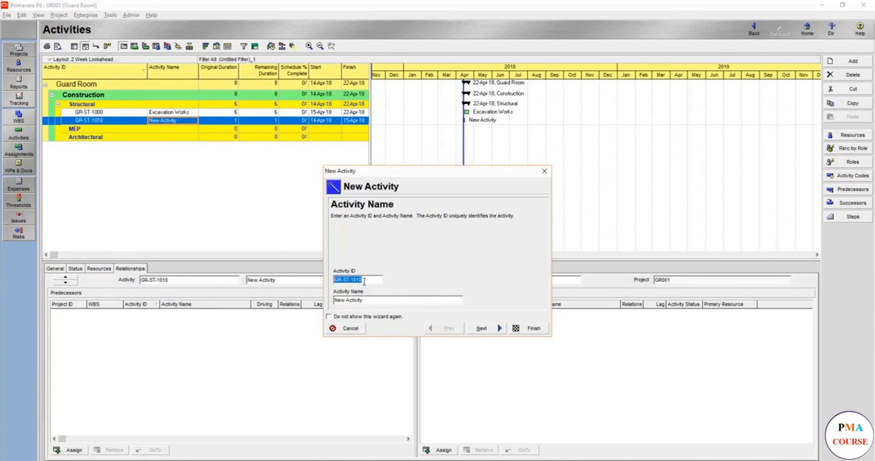
- Name the new activity 'Pouring the Blinding concrete' and finish the wizard
{"action": "left_click", "coordinate": [396, 301]}
{"action": "type", "text": "Pouring the Blindin"}
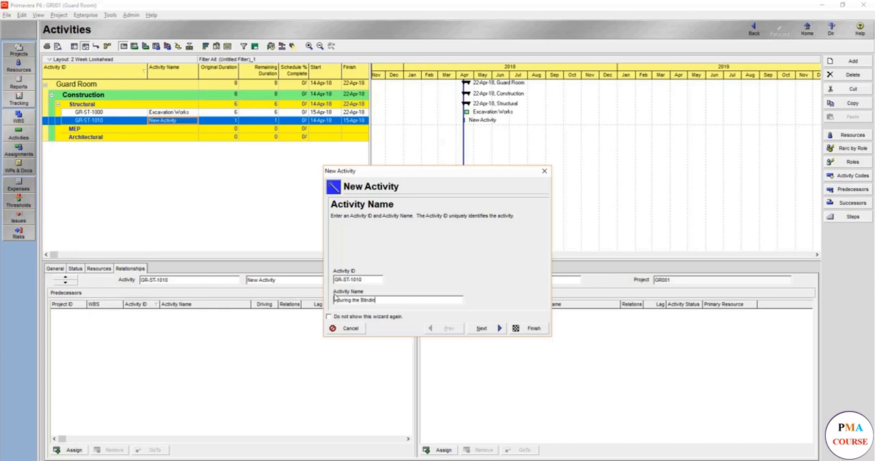
{"action": "type", "text": "concrete"}
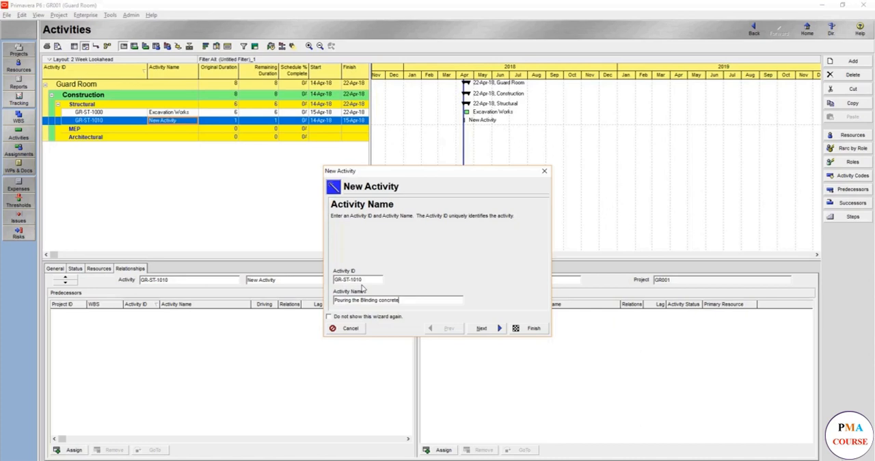
{"action": "mouse_move", "coordinate": [517, 339]}
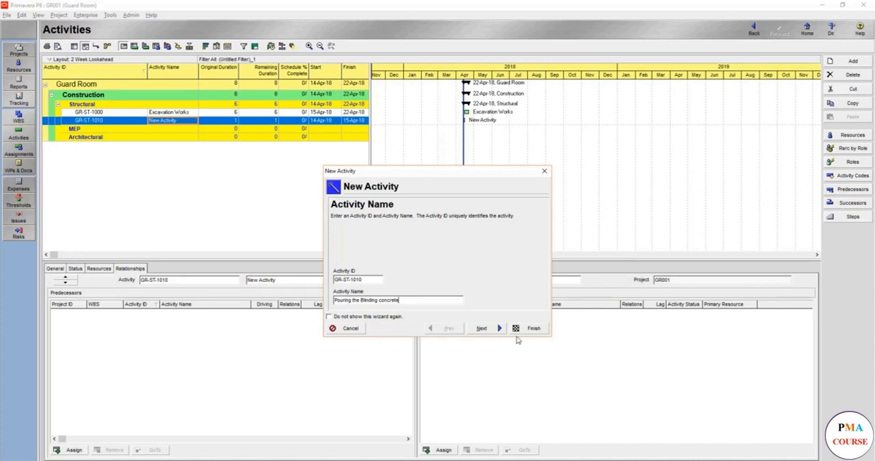
{"action": "left_click", "coordinate": [533, 328]}
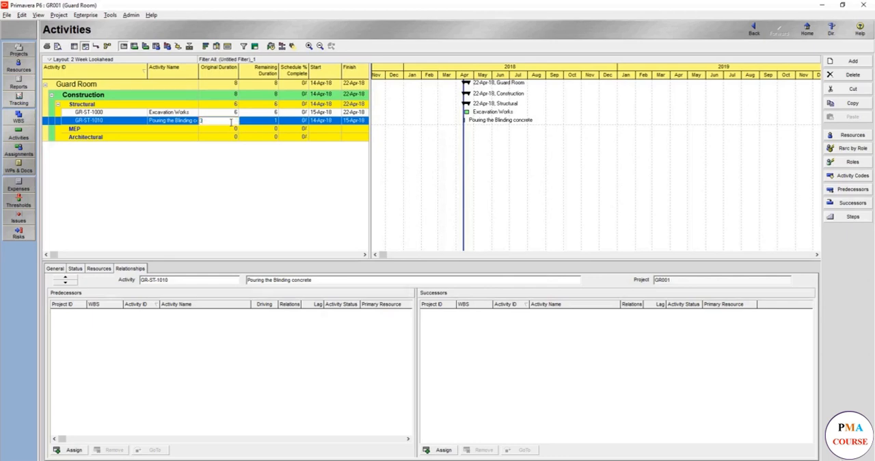
- Set Pouring the Blinding concrete's original duration to 3 days
{"action": "type", "text": "3"}
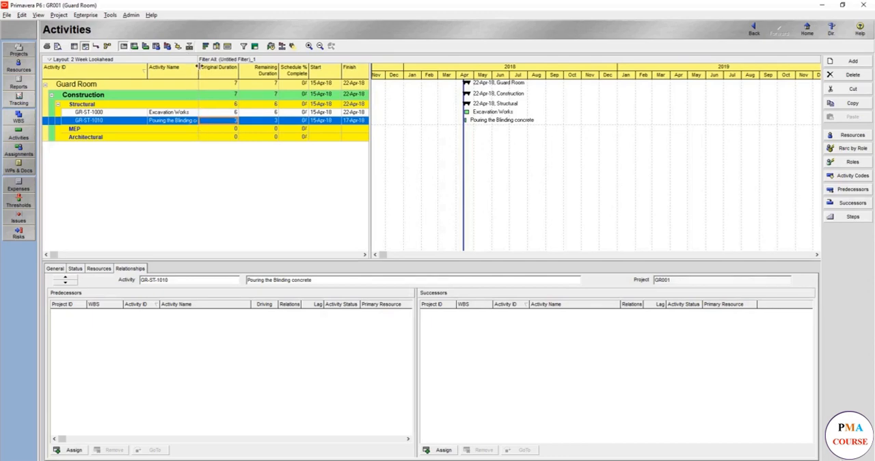
{"action": "left_click", "coordinate": [171, 112]}
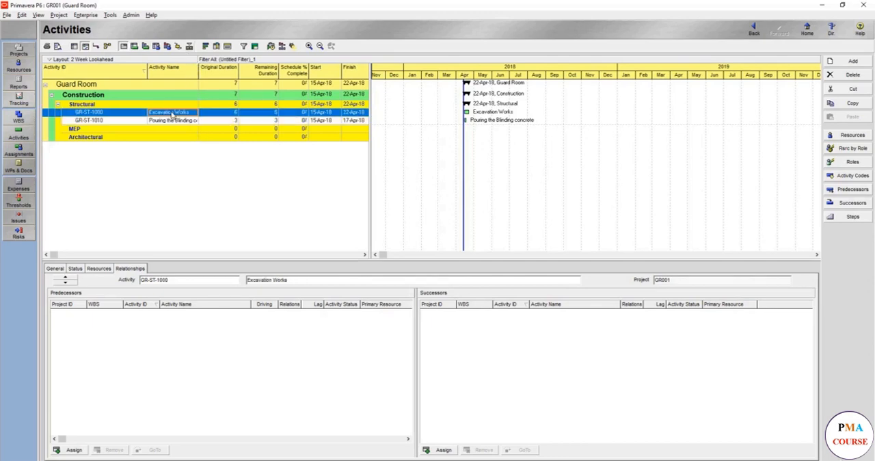
{"action": "left_click", "coordinate": [171, 121]}
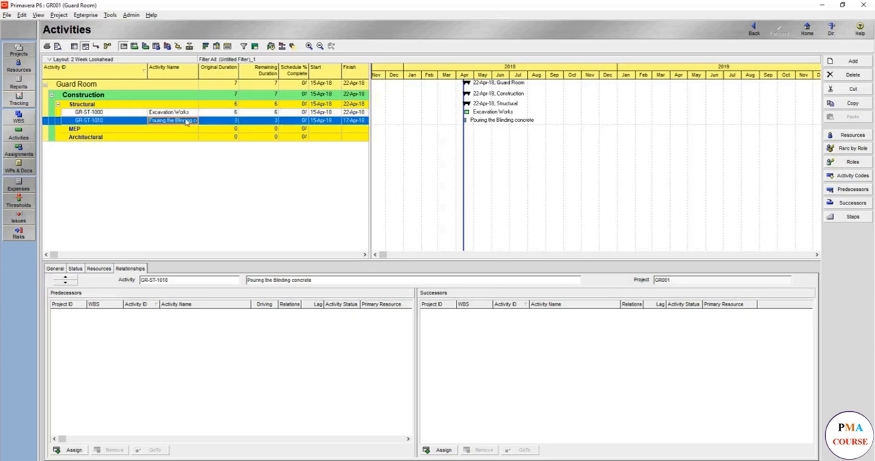
{"action": "mouse_move", "coordinate": [181, 167]}
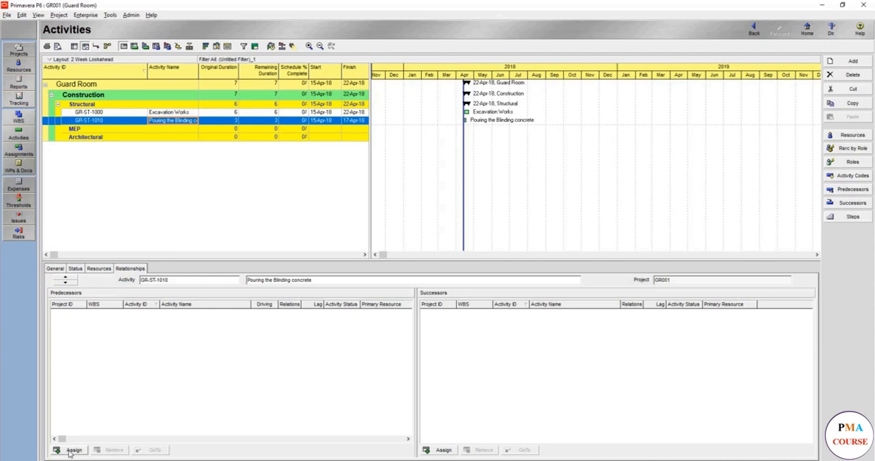
- Assign Excavation Works as finish-to-start predecessor of Pouring the Blinding concrete and check its successors
{"action": "left_click", "coordinate": [74, 450]}
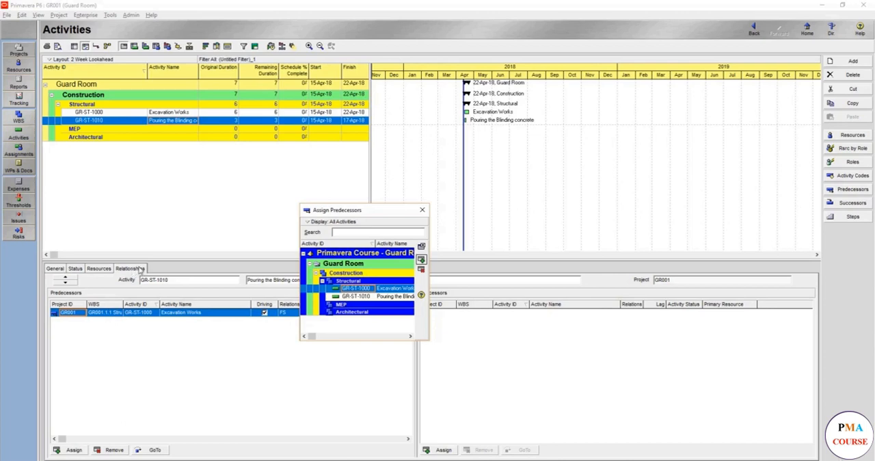
{"action": "mouse_move", "coordinate": [148, 267]}
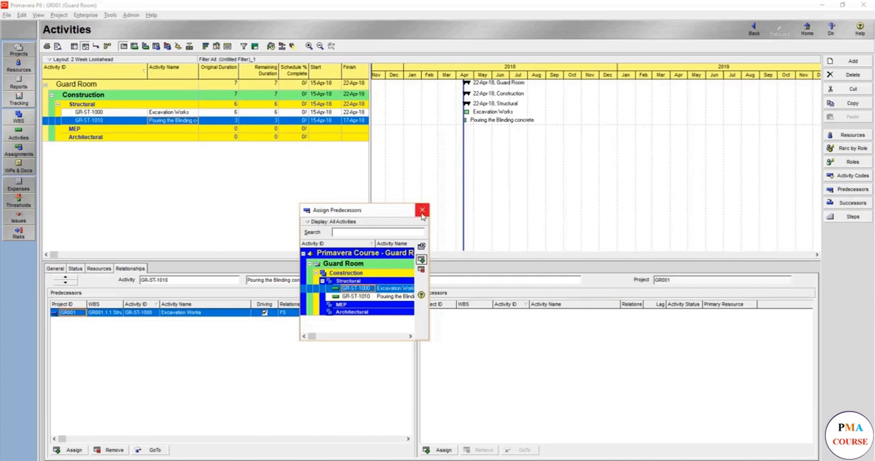
{"action": "left_click", "coordinate": [421, 209]}
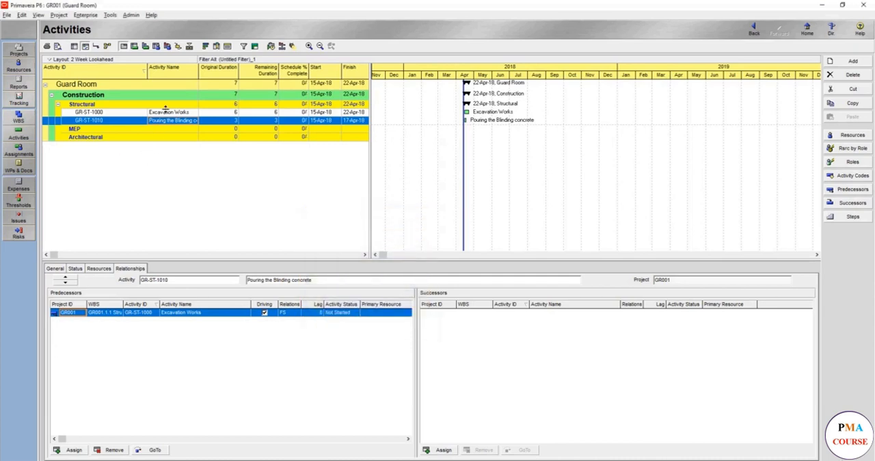
{"action": "left_click", "coordinate": [89, 113]}
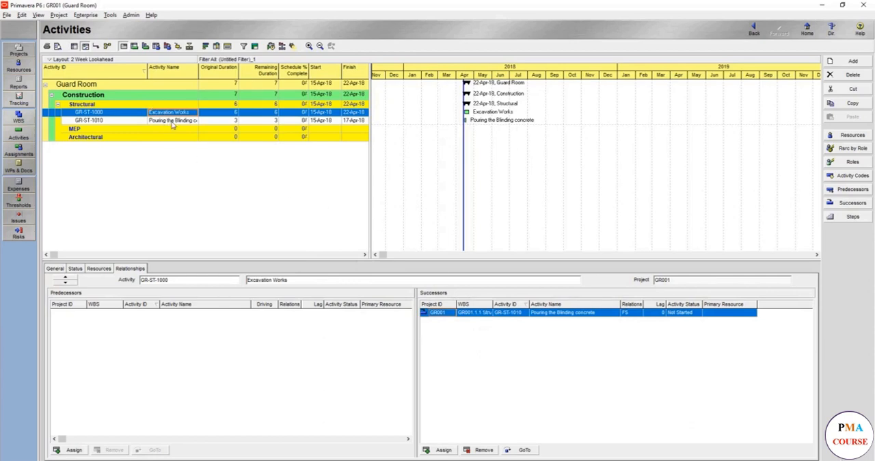
{"action": "right_click", "coordinate": [171, 120]}
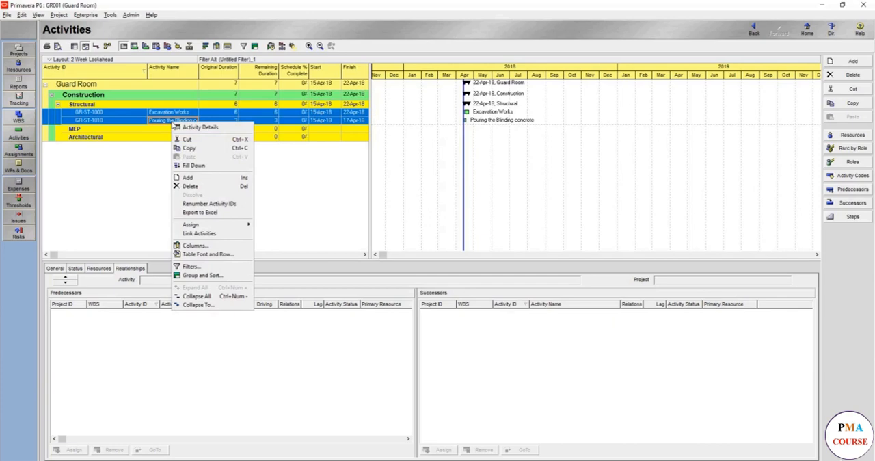
{"action": "mouse_move", "coordinate": [199, 232]}
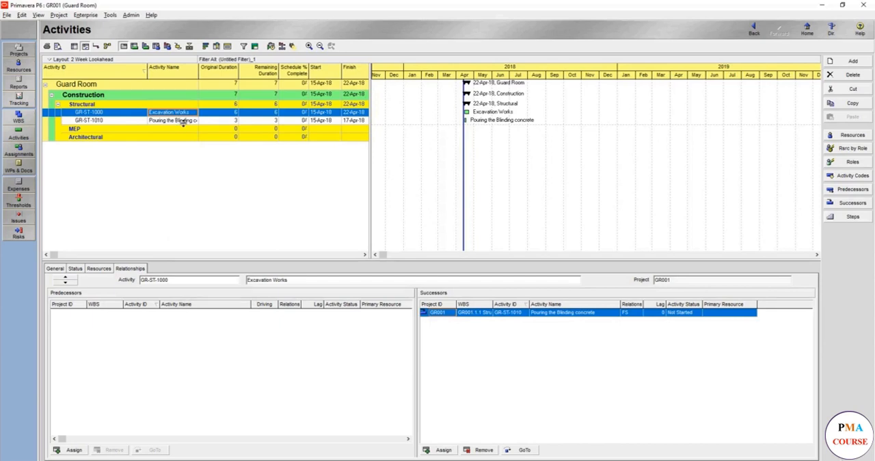
{"action": "mouse_move", "coordinate": [183, 126]}
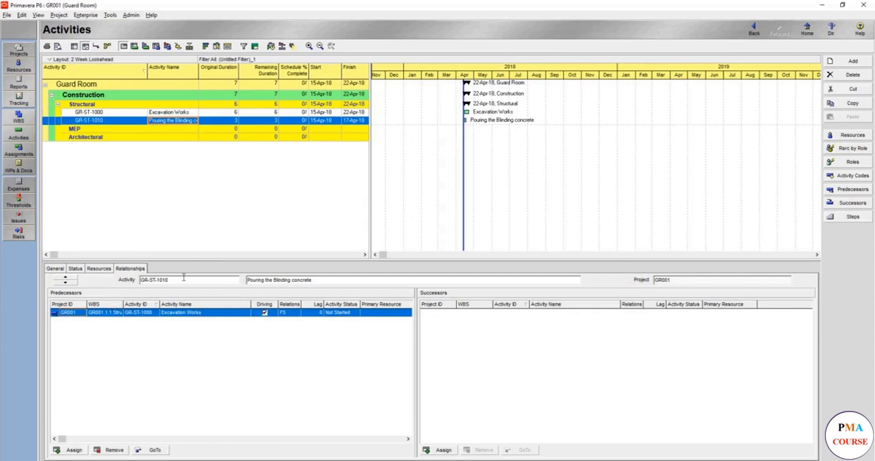
{"action": "mouse_move", "coordinate": [112, 279]}
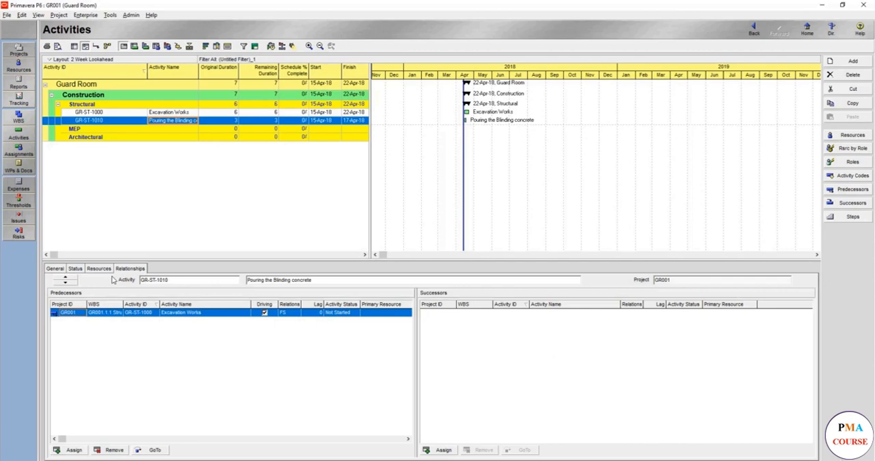
- Set Pouring the Blinding concrete's % Complete Type to Duration in its general details
{"action": "left_click", "coordinate": [55, 267]}
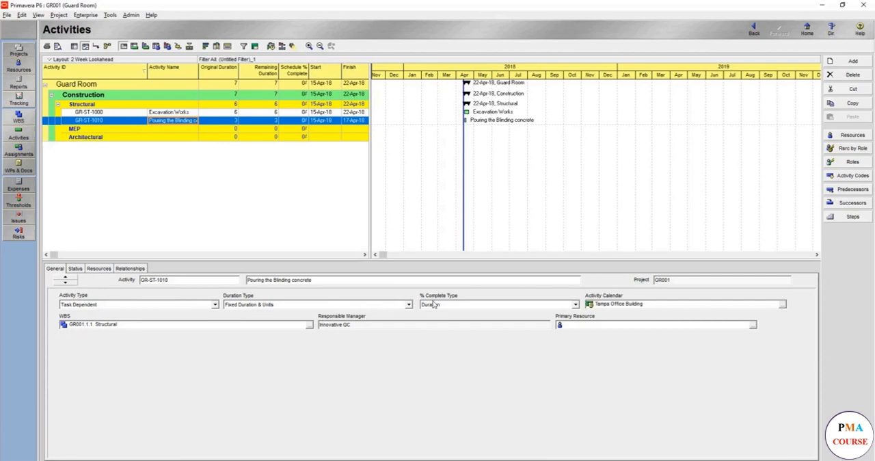
{"action": "mouse_move", "coordinate": [438, 306]}
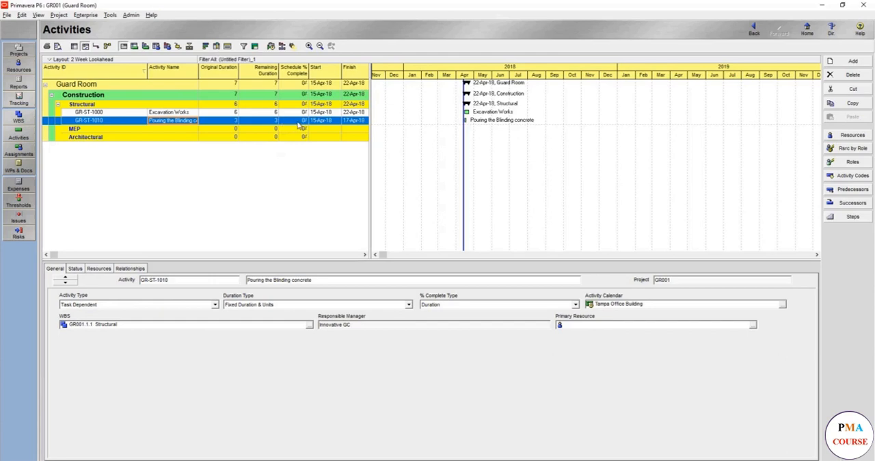
{"action": "left_click", "coordinate": [575, 304]}
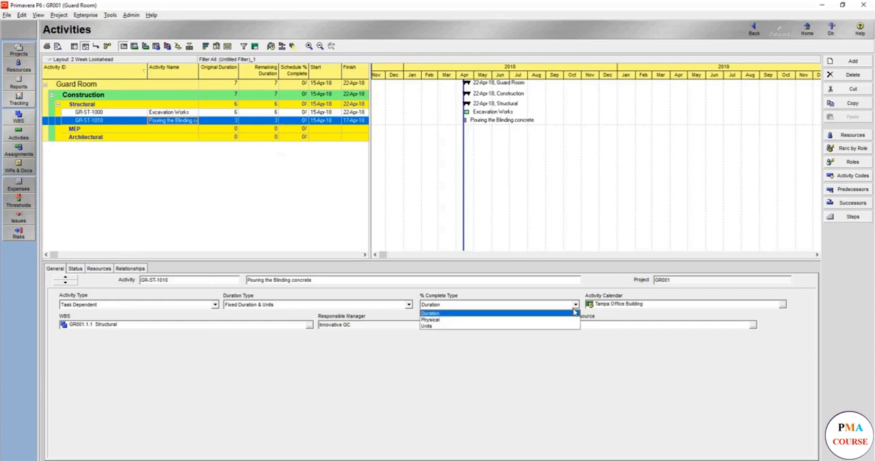
{"action": "left_click", "coordinate": [431, 311]}
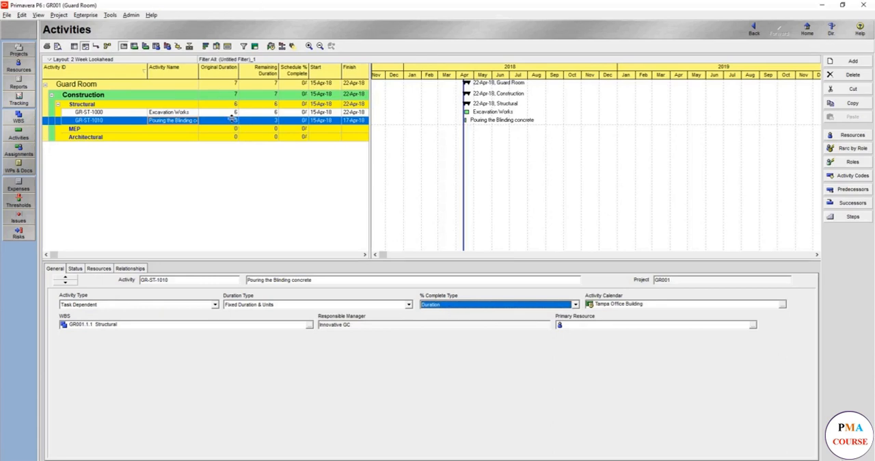
{"action": "mouse_move", "coordinate": [235, 120]}
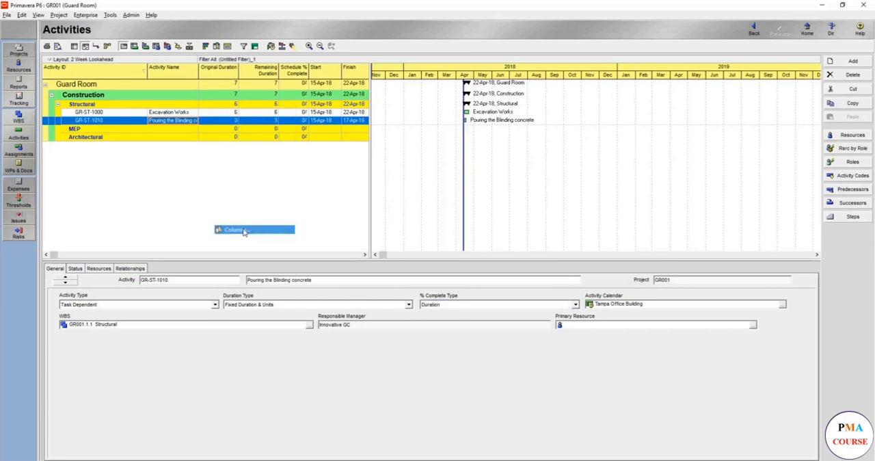
- Add the Activity % Complete column to the activity table below Start
{"action": "left_click", "coordinate": [235, 229]}
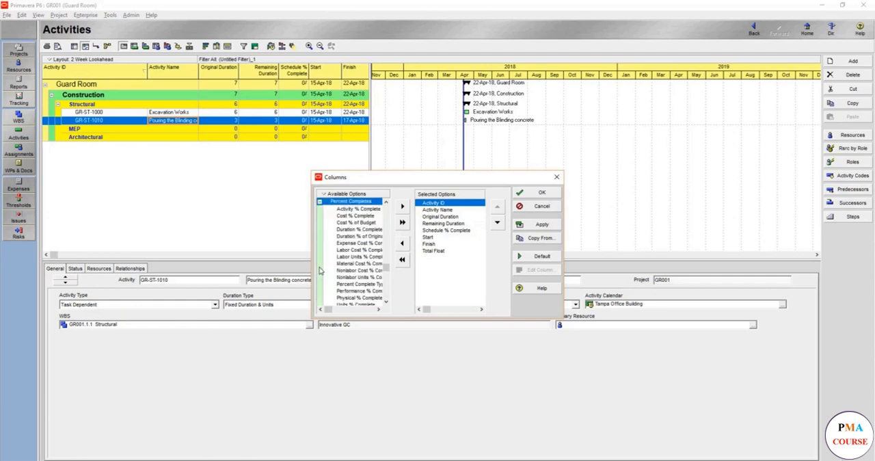
{"action": "left_click", "coordinate": [356, 216]}
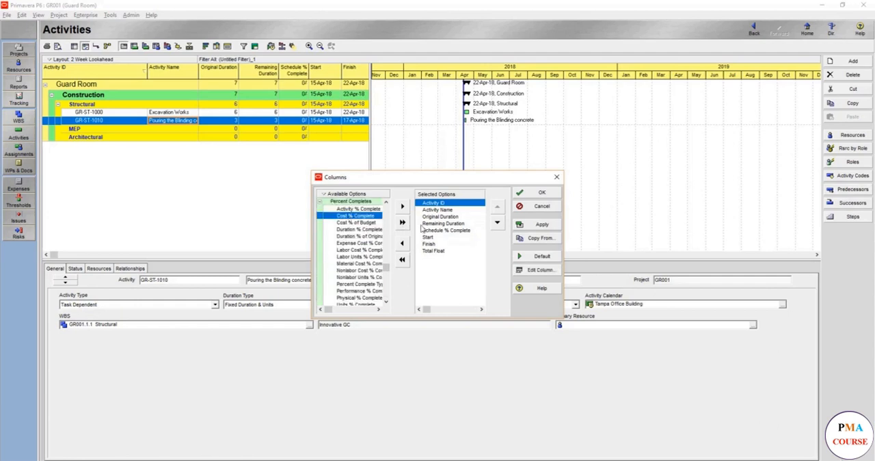
{"action": "left_click", "coordinate": [402, 205]}
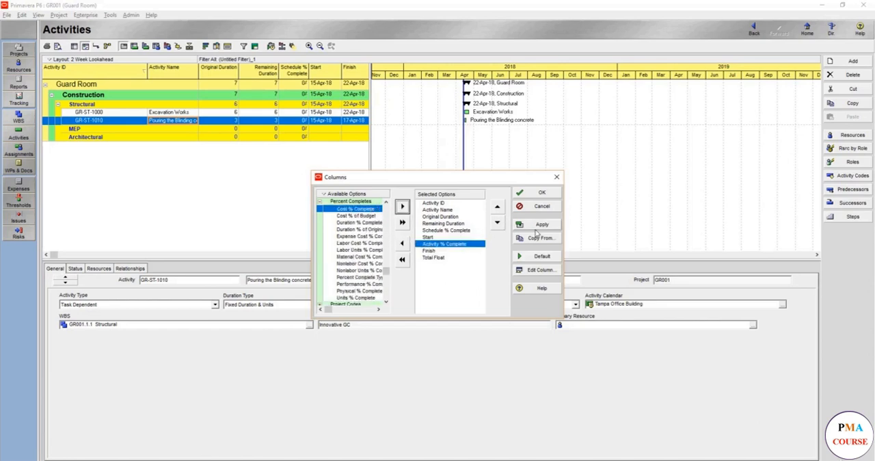
{"action": "left_click", "coordinate": [542, 224]}
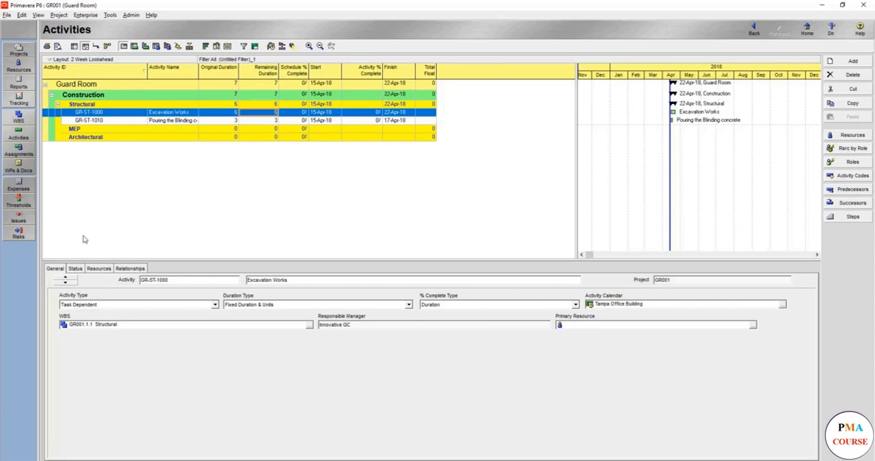
- Mark Excavation Works as started on its Status details and review its general settings
{"action": "left_click", "coordinate": [76, 268]}
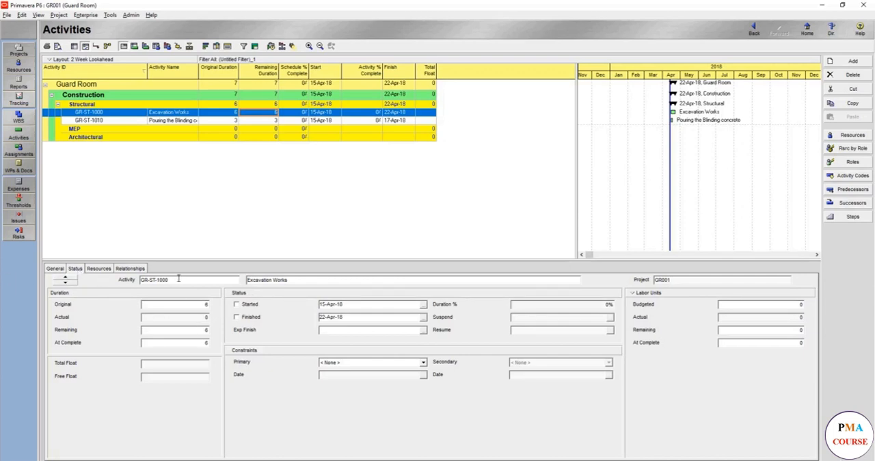
{"action": "left_click", "coordinate": [237, 304]}
{"action": "type", "text": "50"}
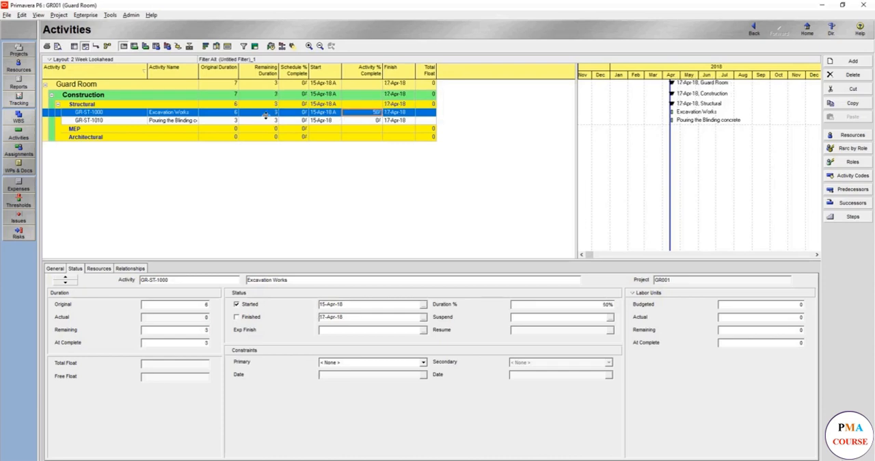
{"action": "left_click", "coordinate": [55, 268]}
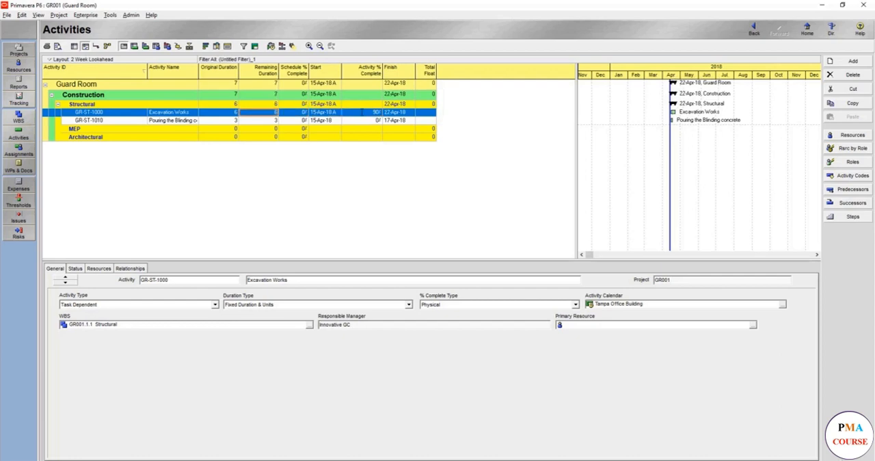
- Revert Excavation Works to not started, confirming the cleared progress, and view its resources
{"action": "left_click", "coordinate": [76, 268]}
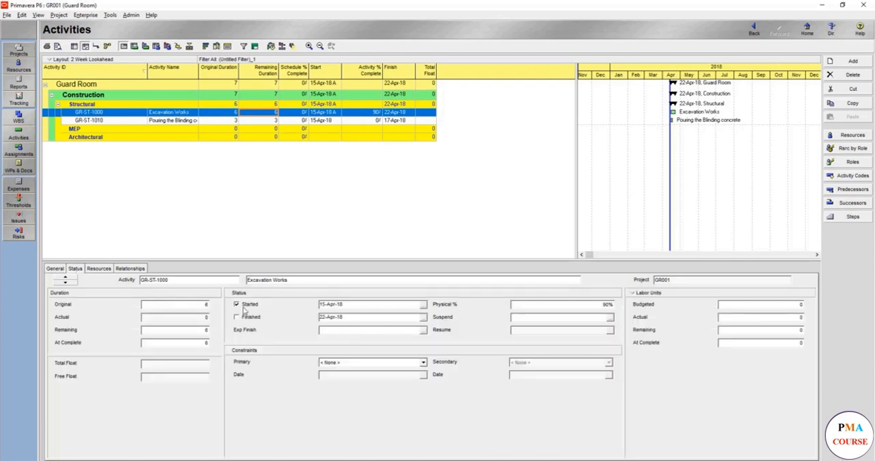
{"action": "left_click", "coordinate": [236, 304]}
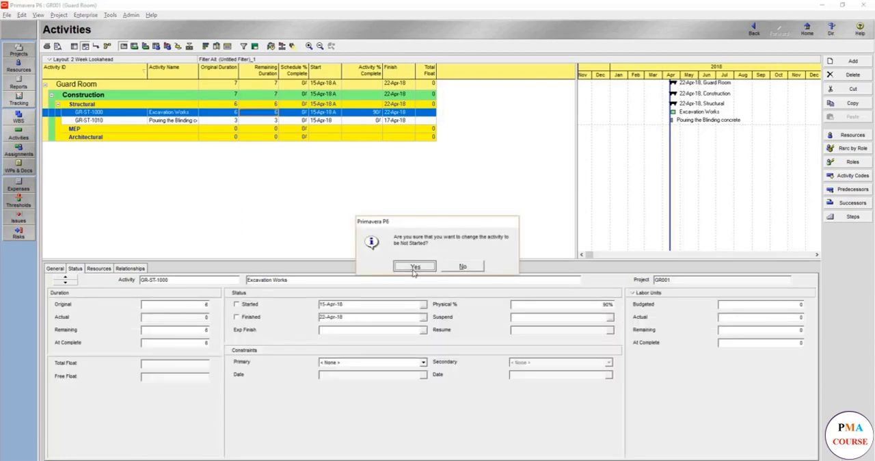
{"action": "left_click", "coordinate": [414, 266]}
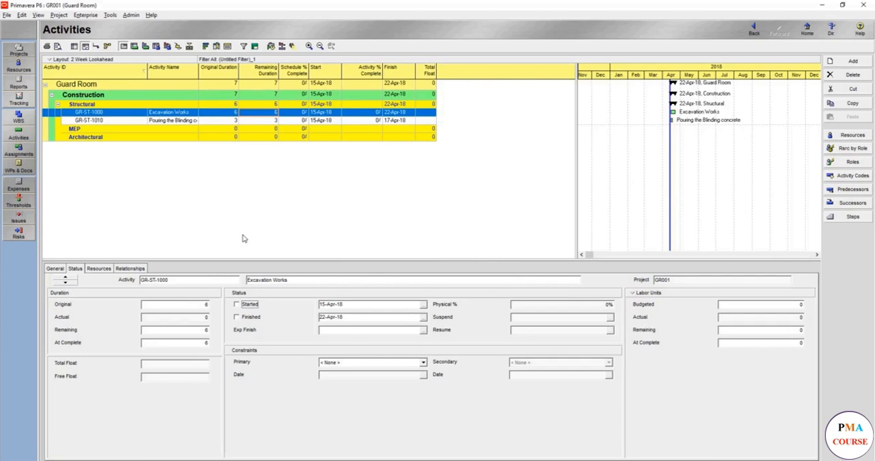
{"action": "mouse_move", "coordinate": [186, 199]}
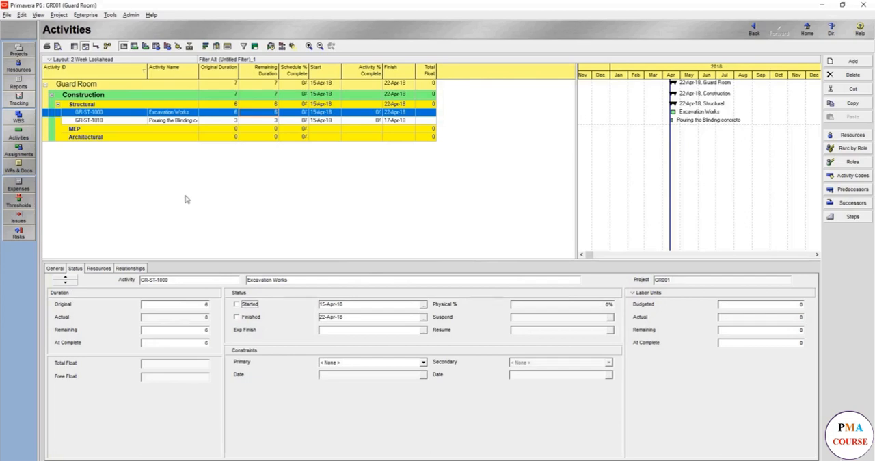
{"action": "left_click", "coordinate": [99, 268]}
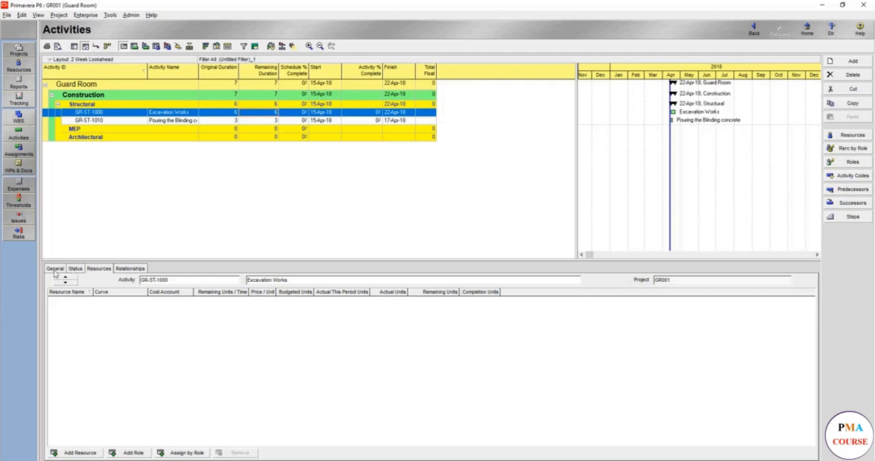
- Assign the Guard Room calendar to Excavation Works and check its updated dates
{"action": "left_click", "coordinate": [55, 268]}
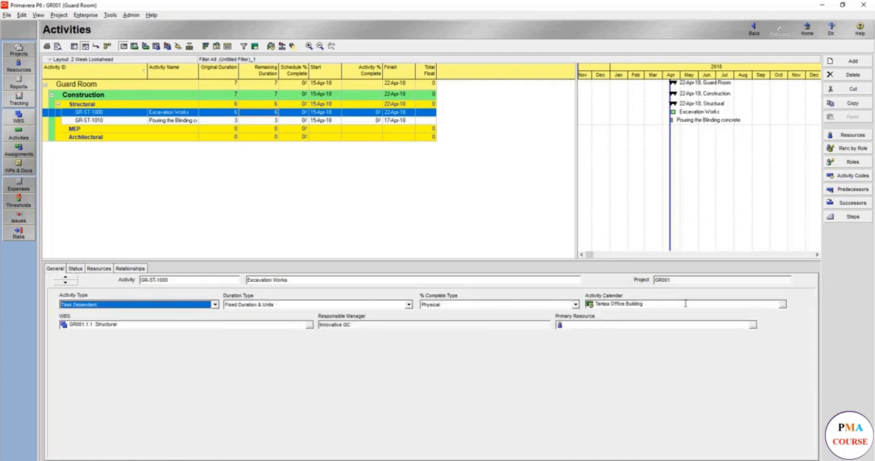
{"action": "left_click", "coordinate": [781, 303]}
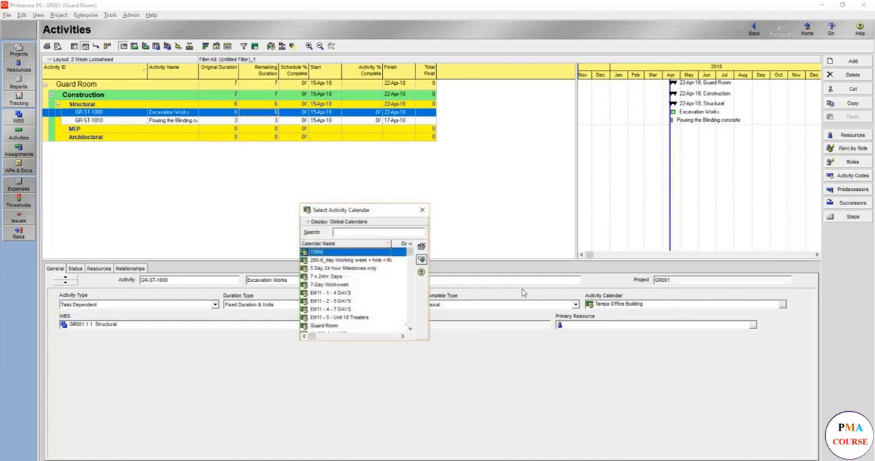
{"action": "scroll", "scroll_direction": "down", "scroll_amount": 3}
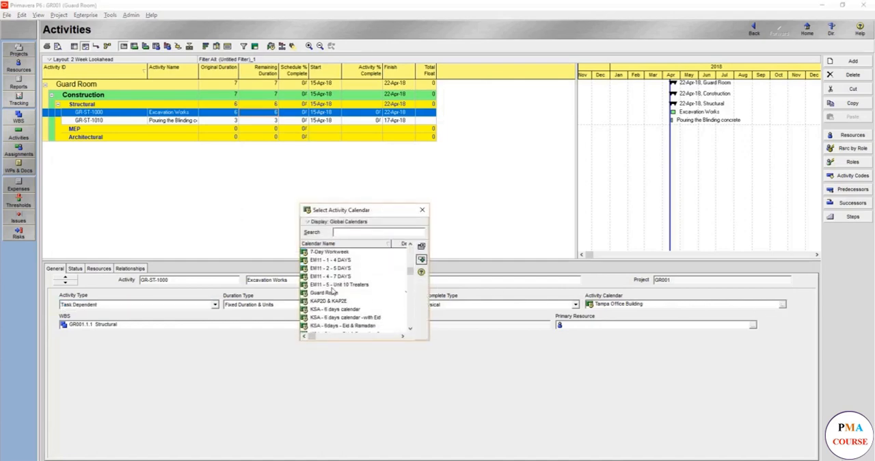
{"action": "double_click", "coordinate": [322, 293]}
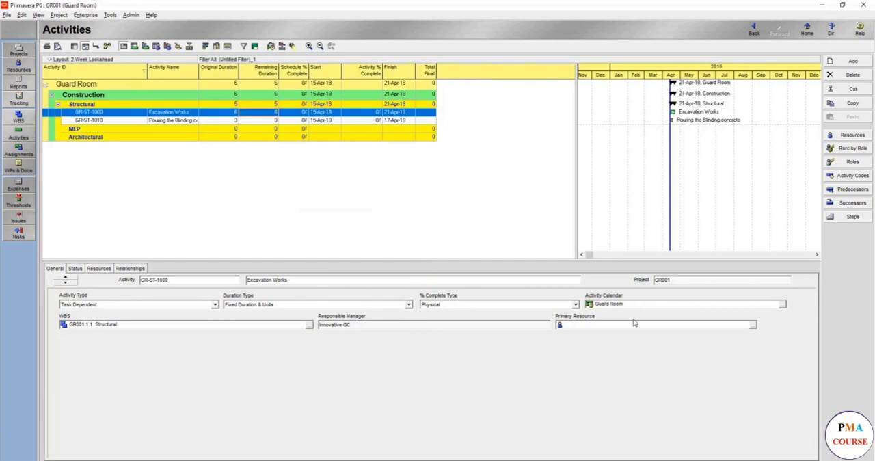
{"action": "mouse_move", "coordinate": [104, 267]}
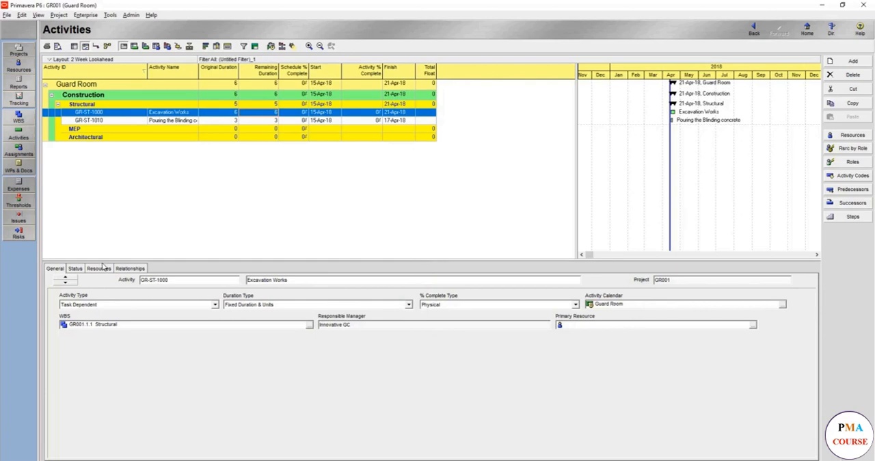
{"action": "left_click", "coordinate": [75, 268]}
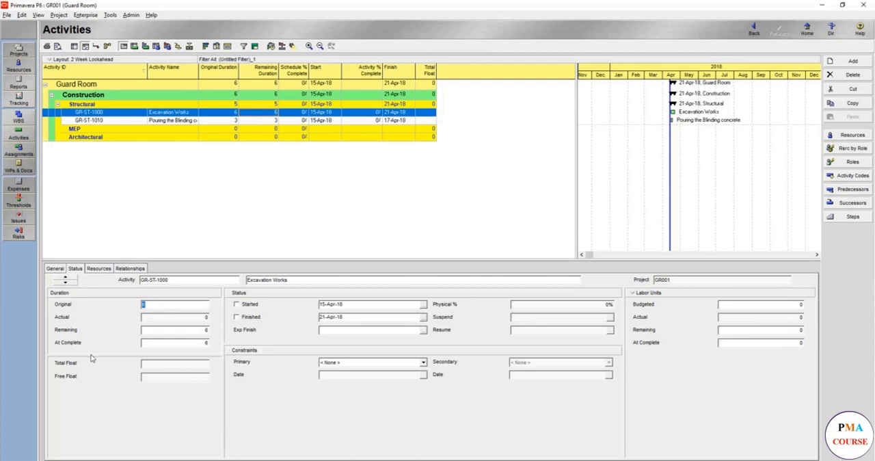
{"action": "mouse_move", "coordinate": [295, 303]}
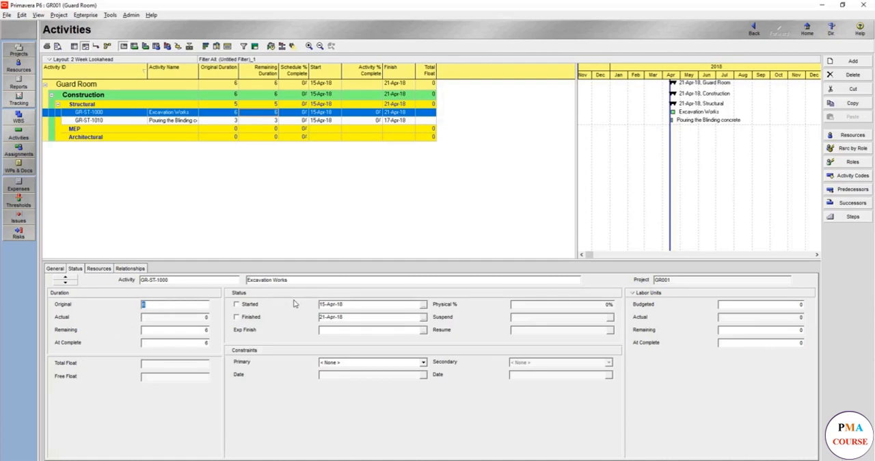
{"action": "mouse_move", "coordinate": [427, 353]}
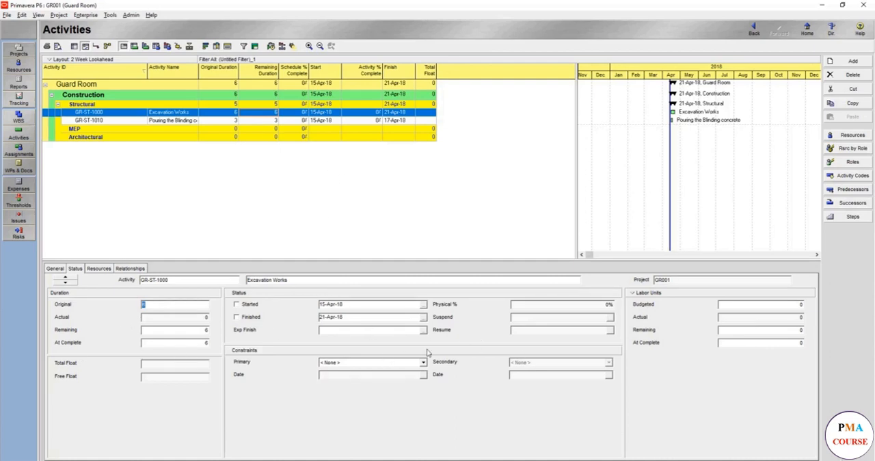
{"action": "mouse_move", "coordinate": [49, 307]}
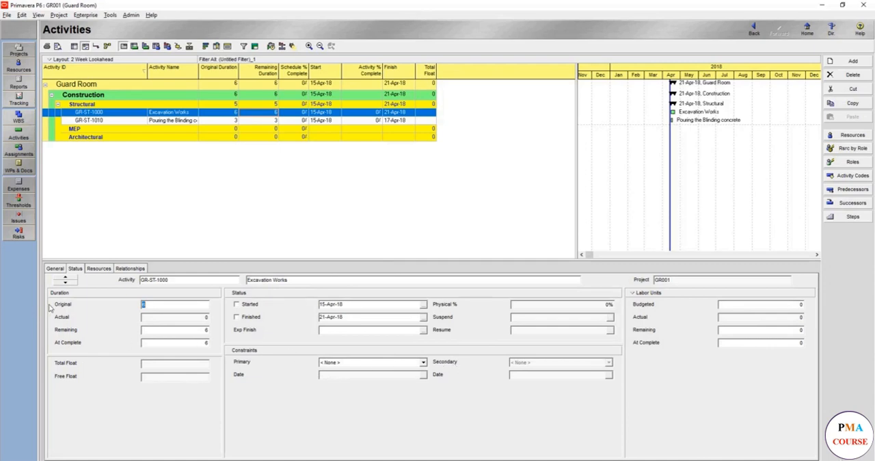
- Review Excavation Works' resources and relationships, then select Pouring the Blinding concrete
{"action": "left_click", "coordinate": [99, 268]}
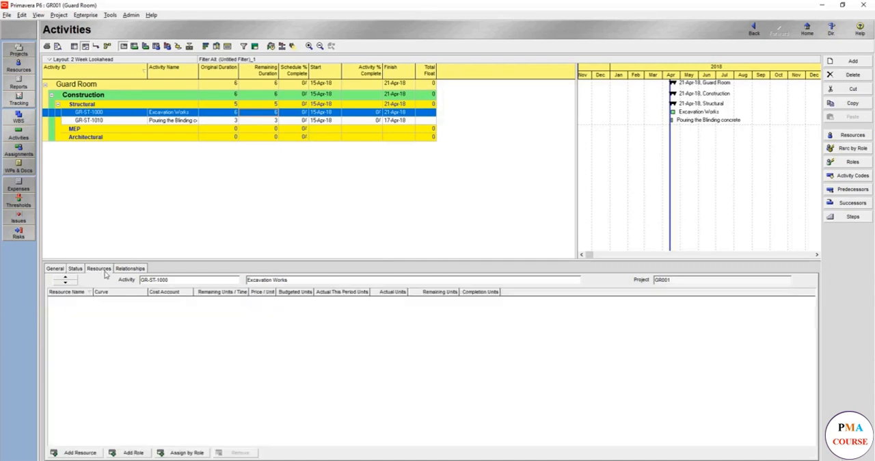
{"action": "mouse_move", "coordinate": [189, 161]}
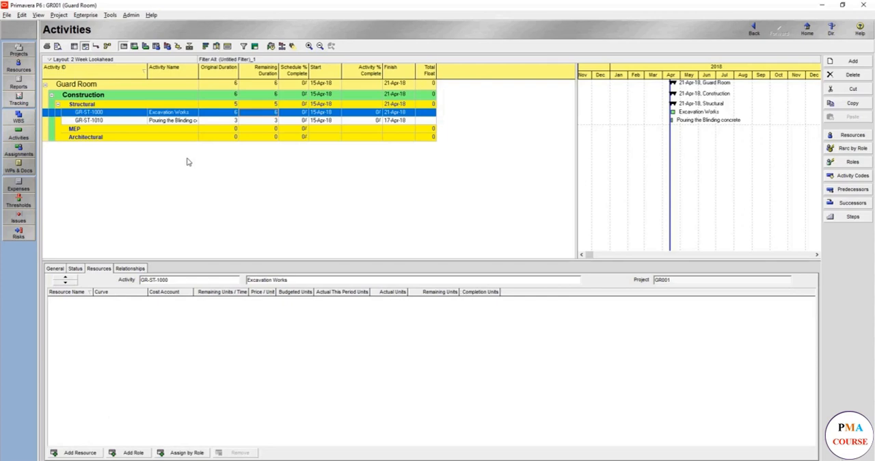
{"action": "left_click", "coordinate": [130, 268]}
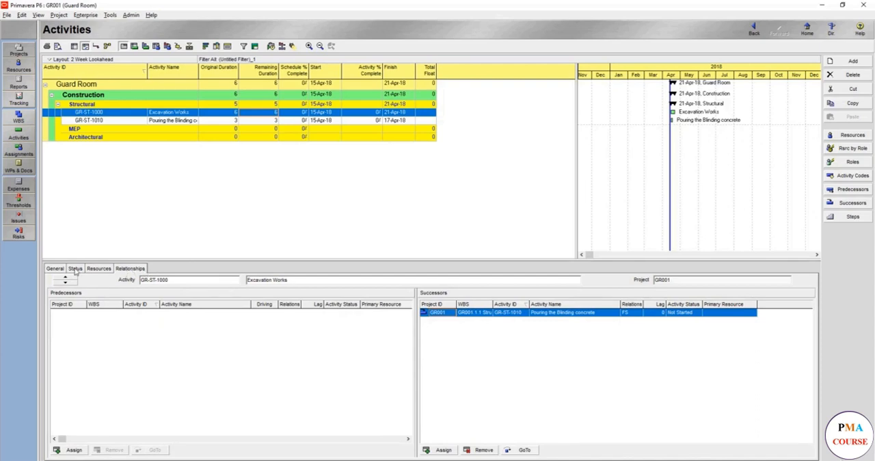
{"action": "left_click", "coordinate": [73, 268]}
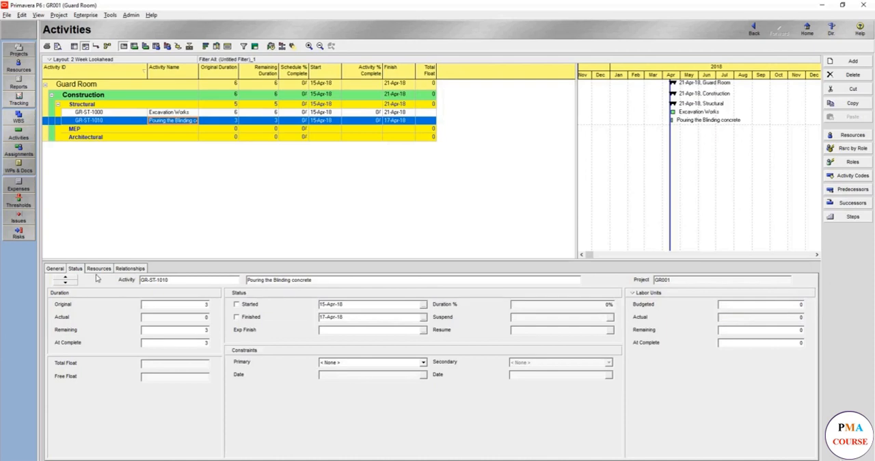
{"action": "mouse_move", "coordinate": [101, 276]}
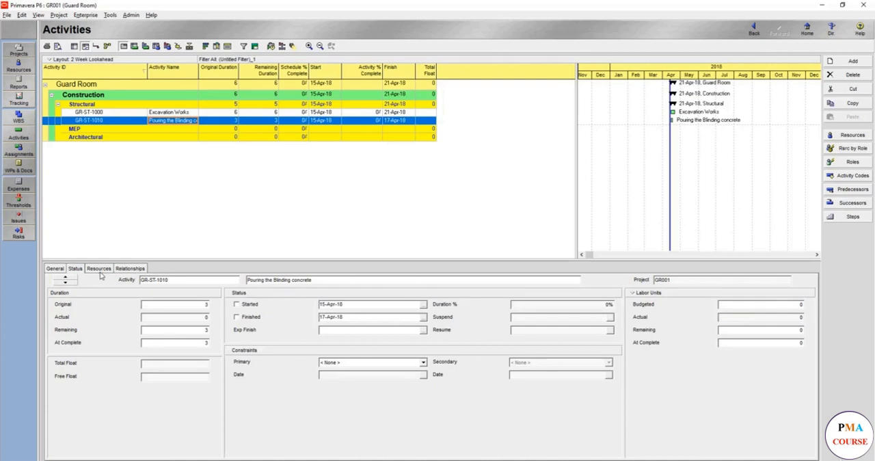
{"action": "mouse_move", "coordinate": [683, 127]}
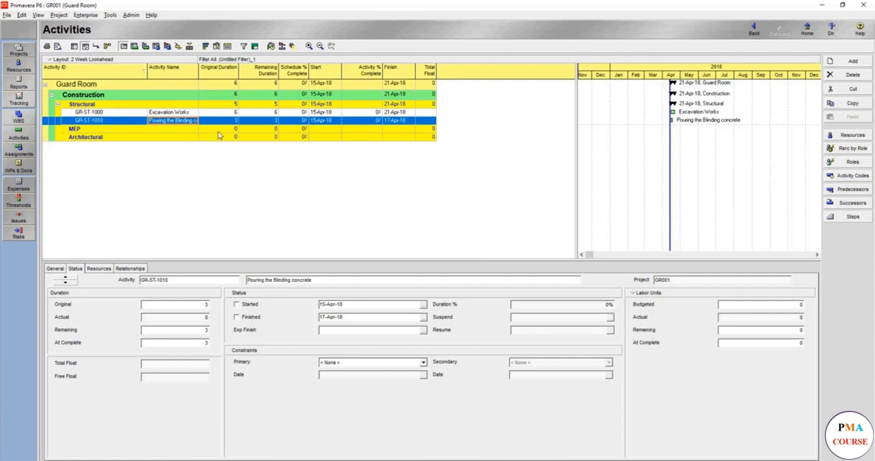
{"action": "mouse_move", "coordinate": [219, 134]}
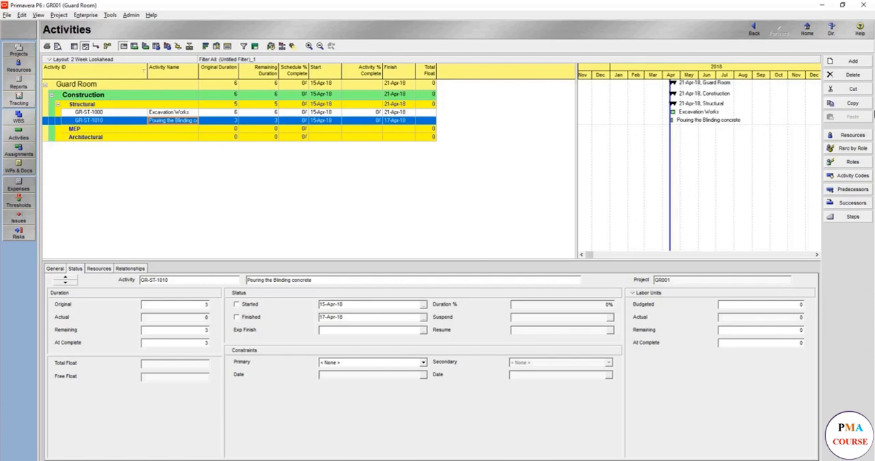
- Create activity GR-ST-1020 'Footings and the column neck' under Structural
{"action": "left_click", "coordinate": [853, 61]}
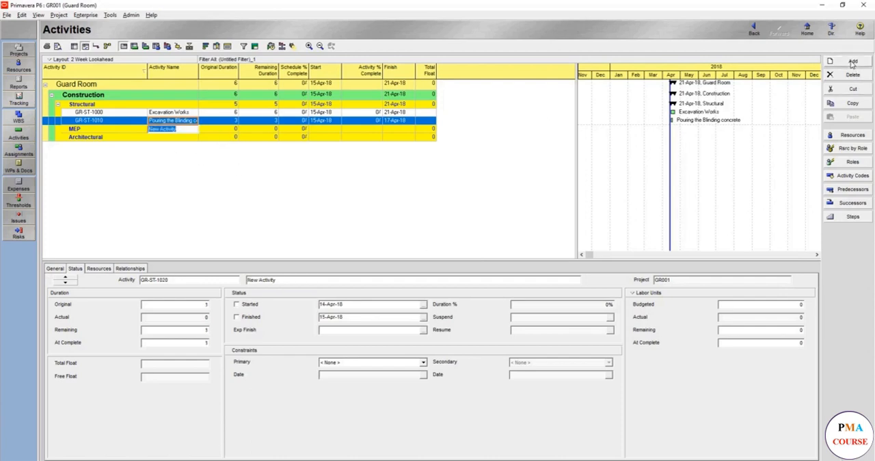
{"action": "left_click", "coordinate": [852, 60]}
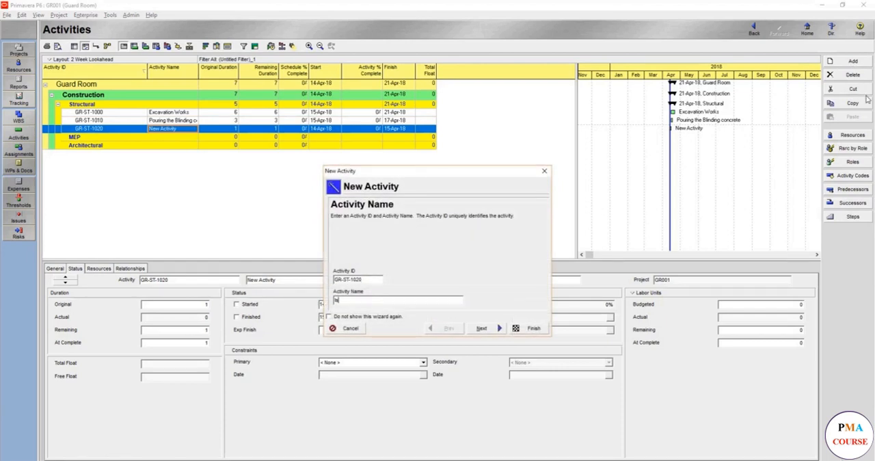
{"action": "type", "text": "Foot"}
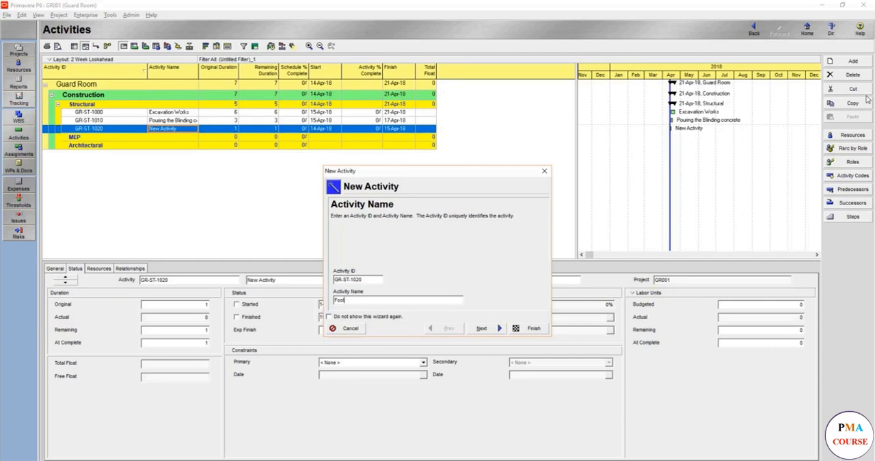
{"action": "type", "text": "ings and the columns neck"}
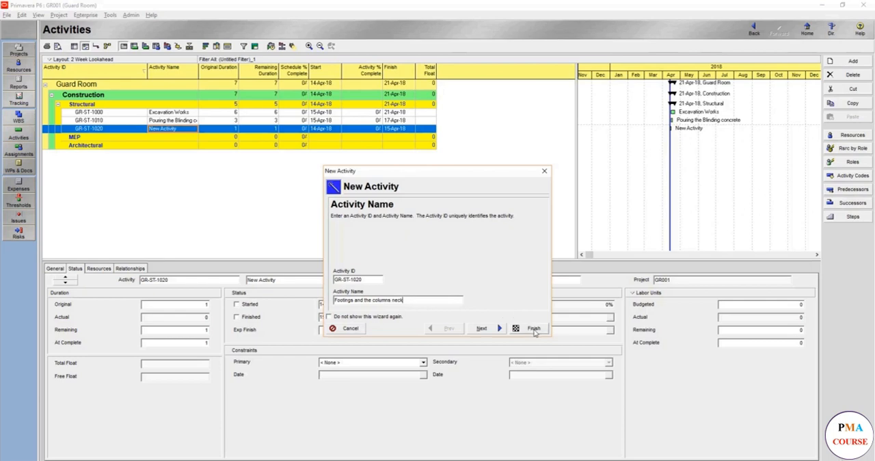
{"action": "left_click", "coordinate": [533, 330]}
{"action": "type", "text": "8"}
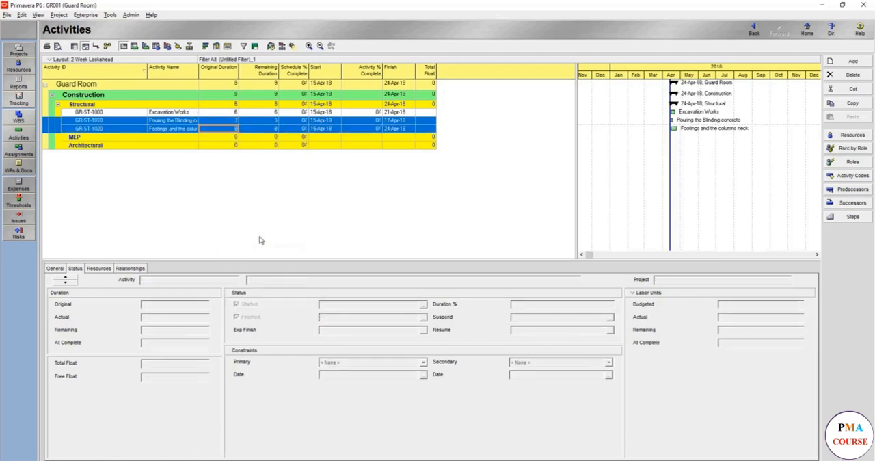
- Show Footings and the column neck's finish-to-start predecessor Pouring the Blinding concrete in Relationships
{"action": "left_click", "coordinate": [130, 268]}
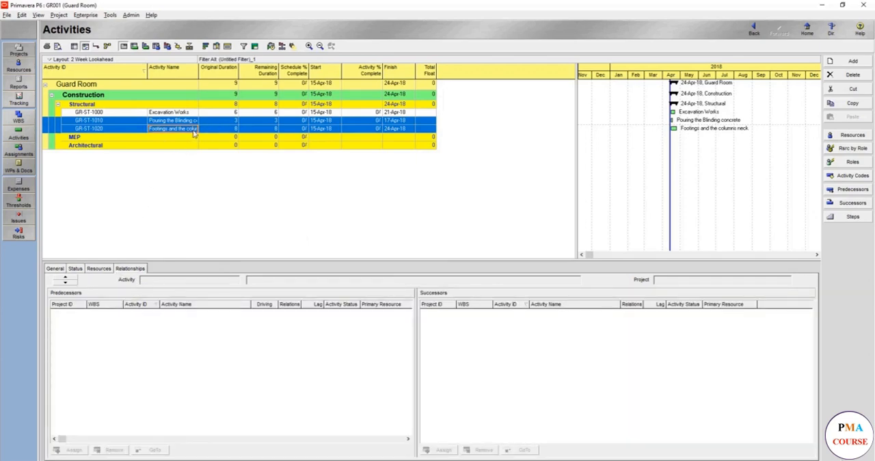
{"action": "left_click", "coordinate": [171, 128]}
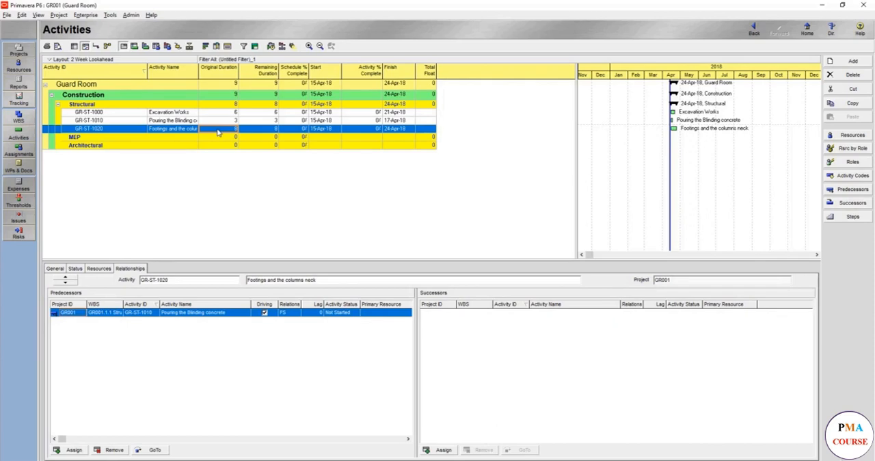
{"action": "mouse_move", "coordinate": [702, 126]}
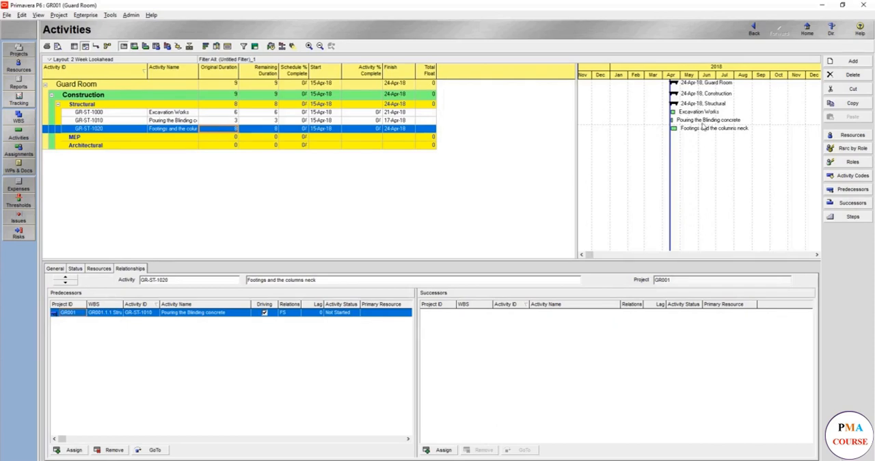
{"action": "mouse_move", "coordinate": [566, 118]}
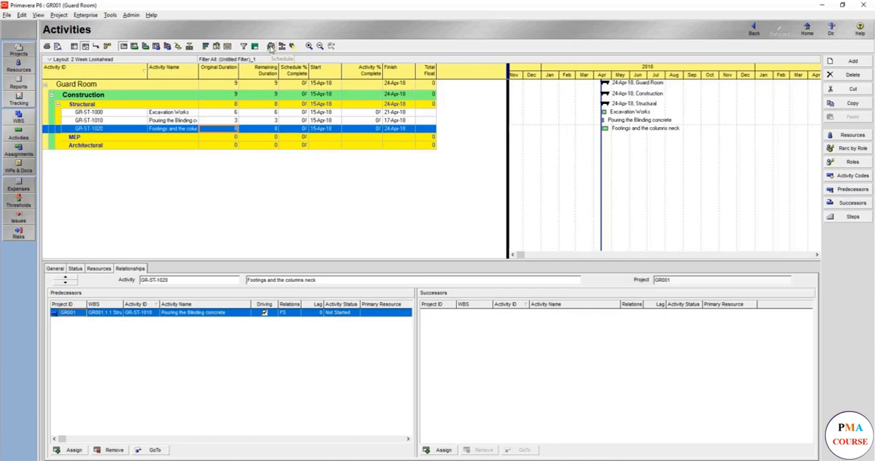
- Schedule the Guard Room project (F9) with the 14-Apr-18 data date
{"action": "left_click", "coordinate": [271, 46]}
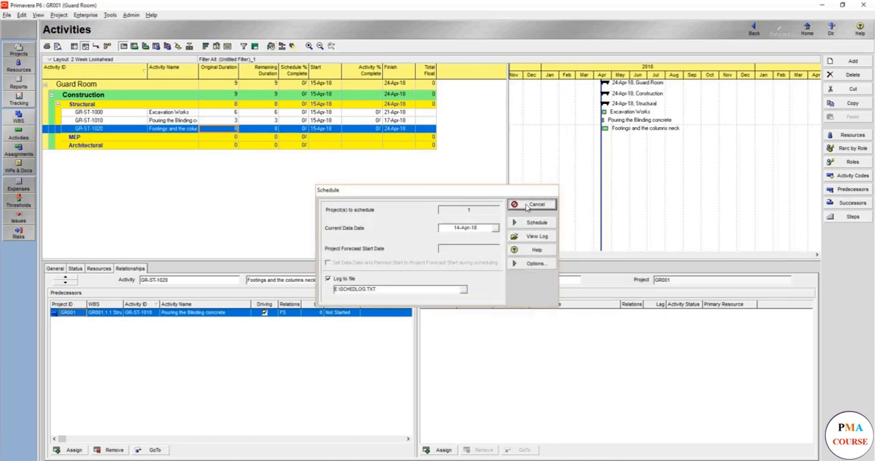
{"action": "left_click", "coordinate": [536, 205]}
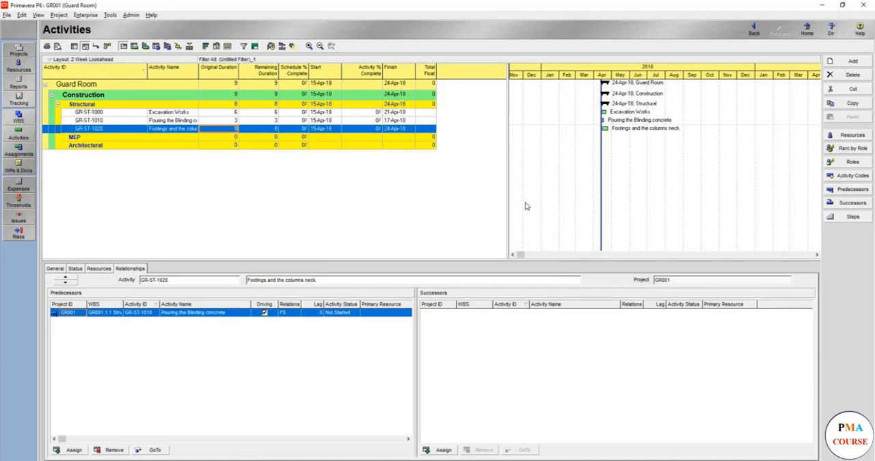